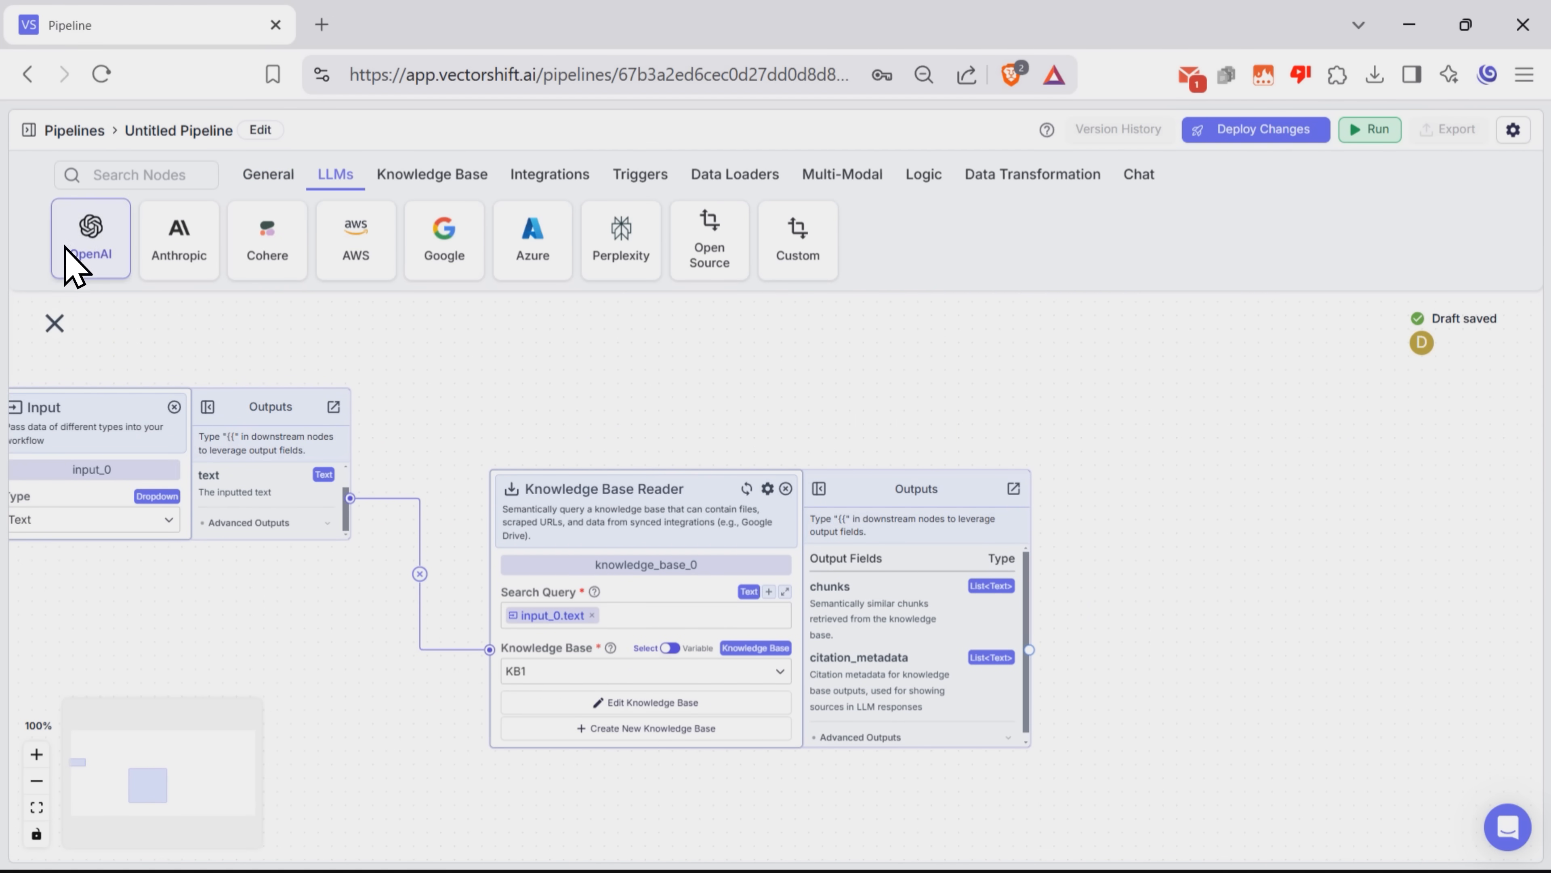
Add an OpenAI LLM node (gpt-4o) to the canvas from the LLMs list.
click(89, 237)
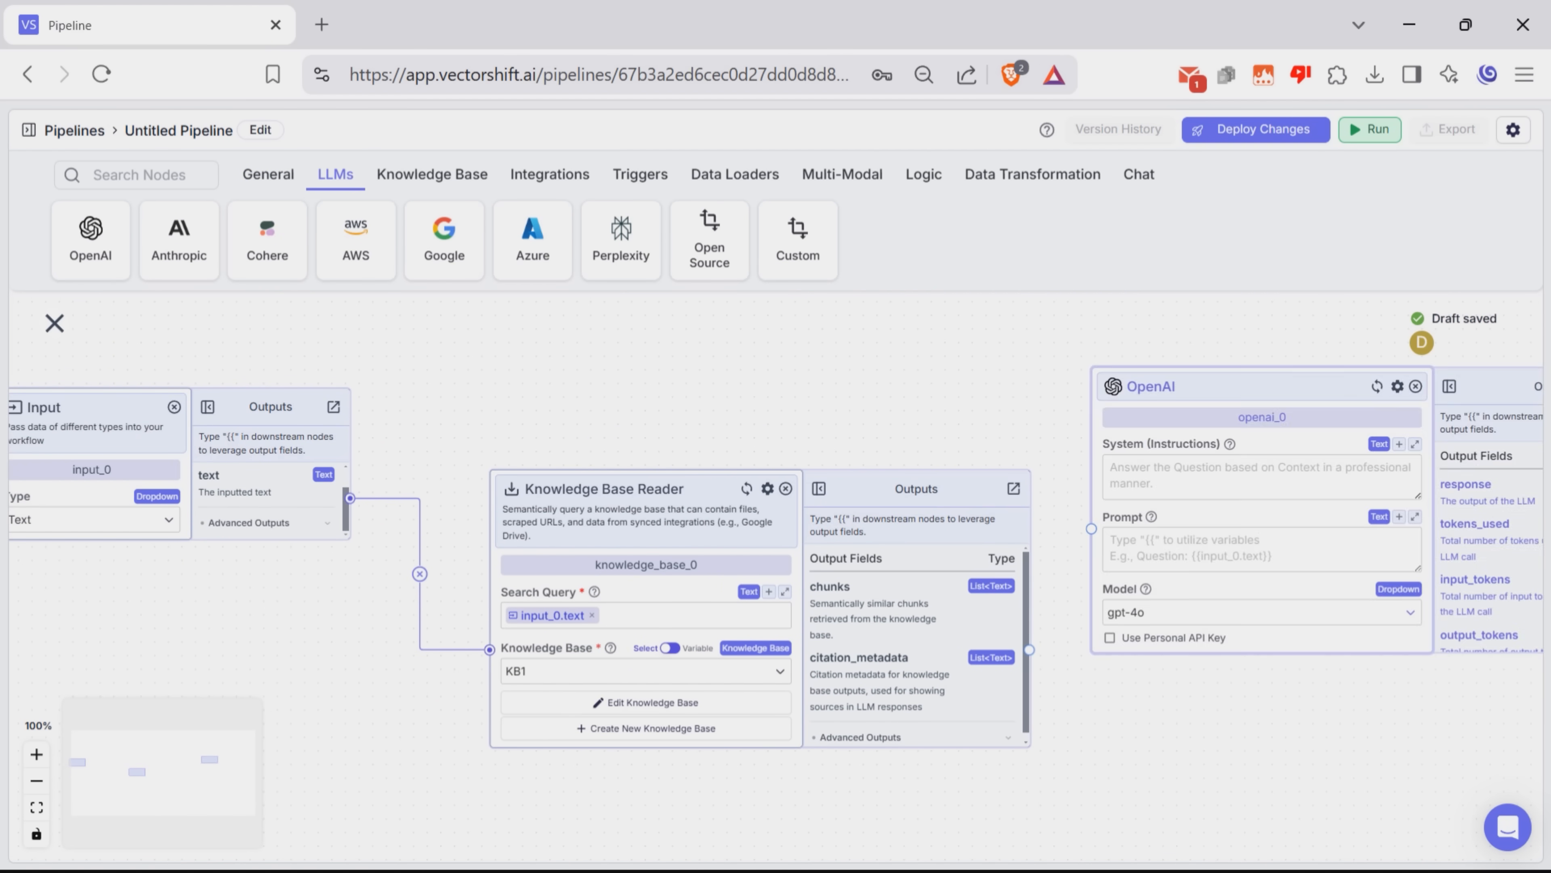